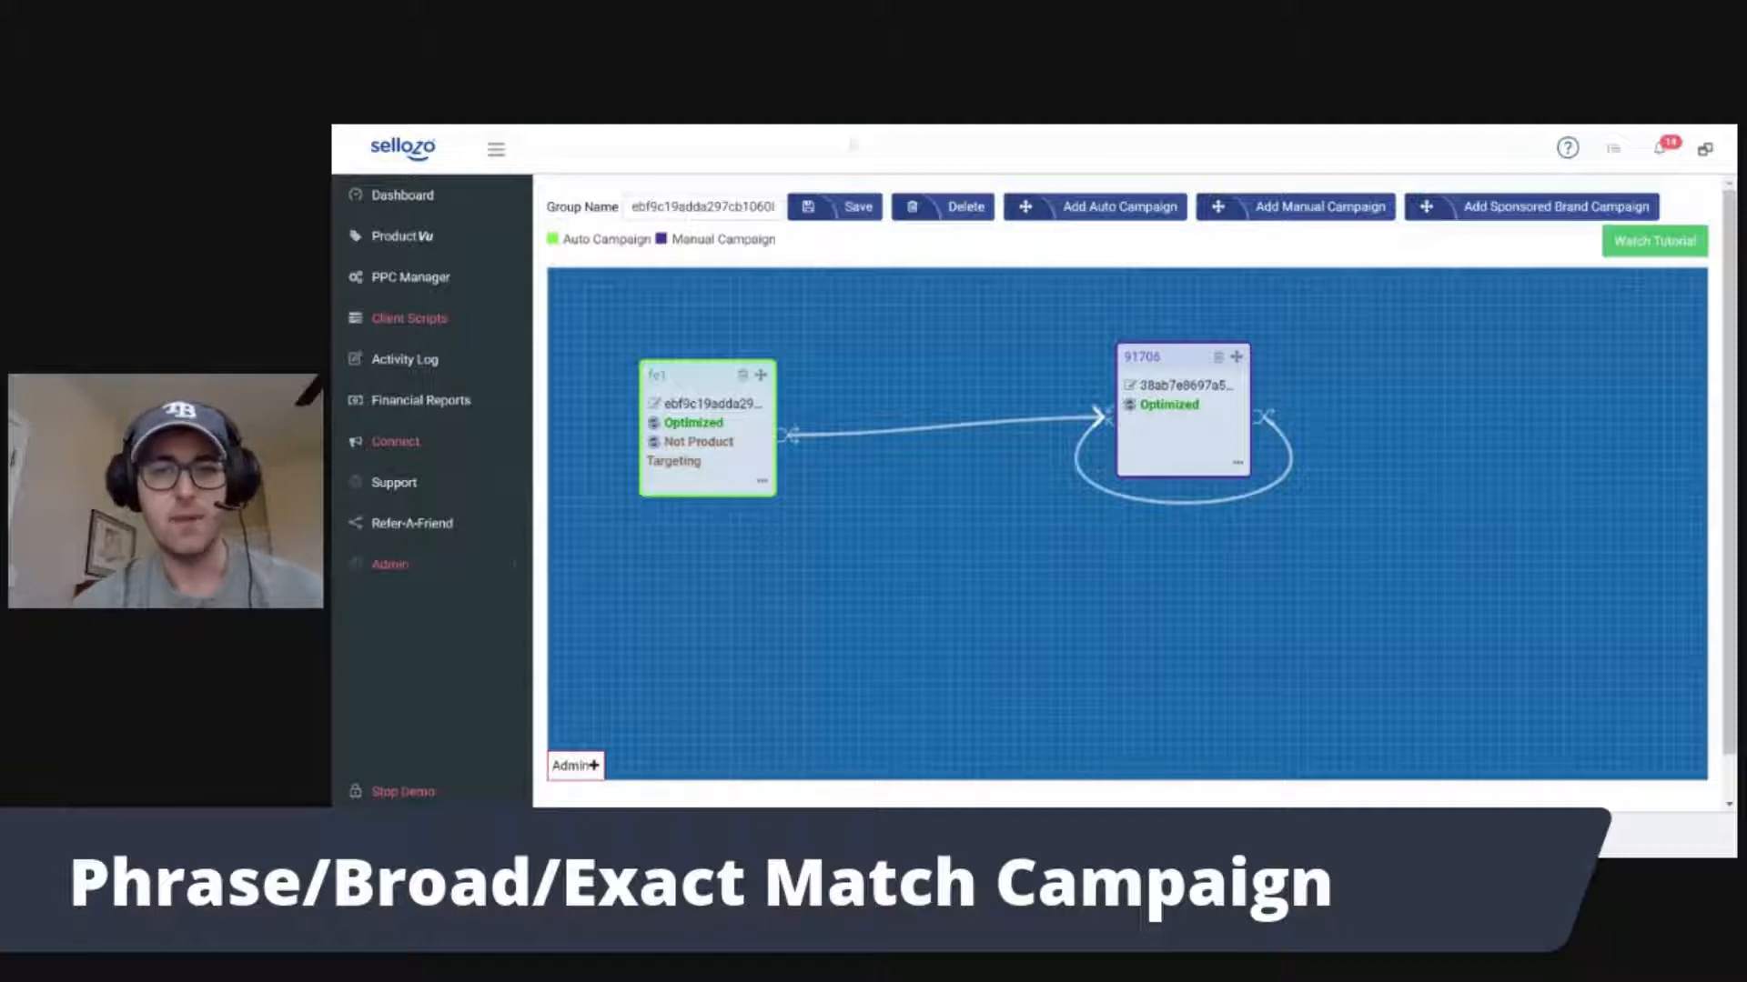
Step: Add two new empty manual campaigns to the campaign flow canvas
left_click(1317, 206)
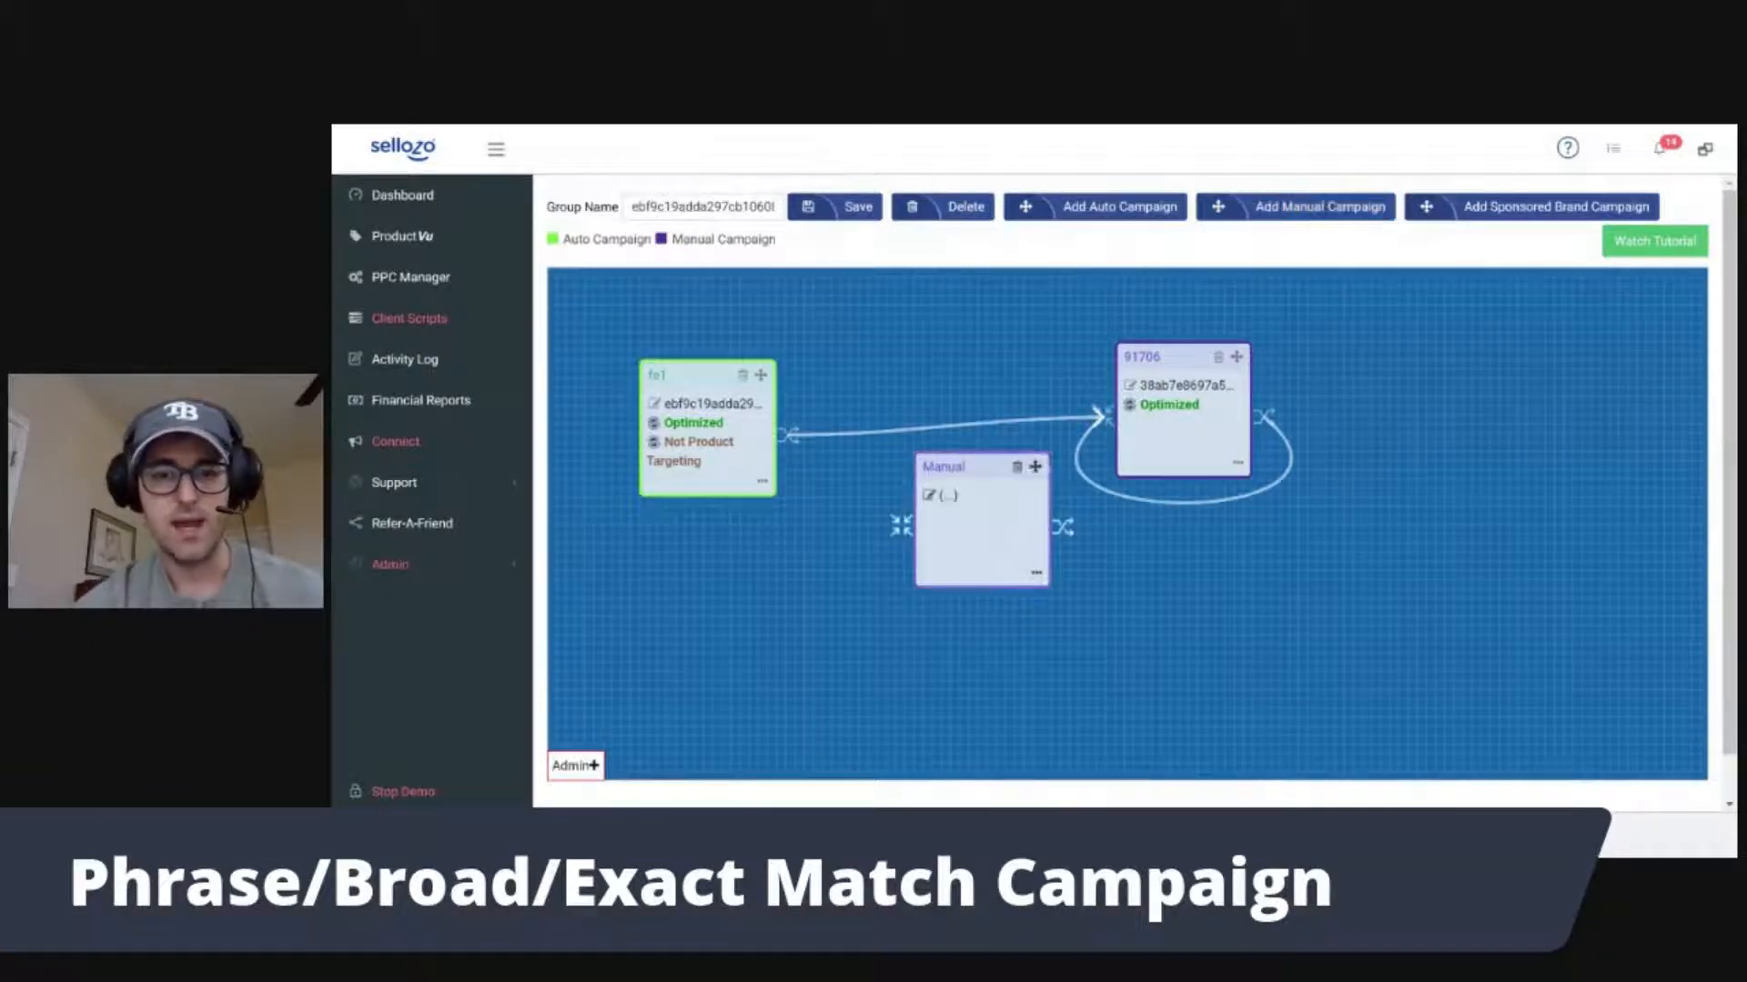
left_click(1320, 205)
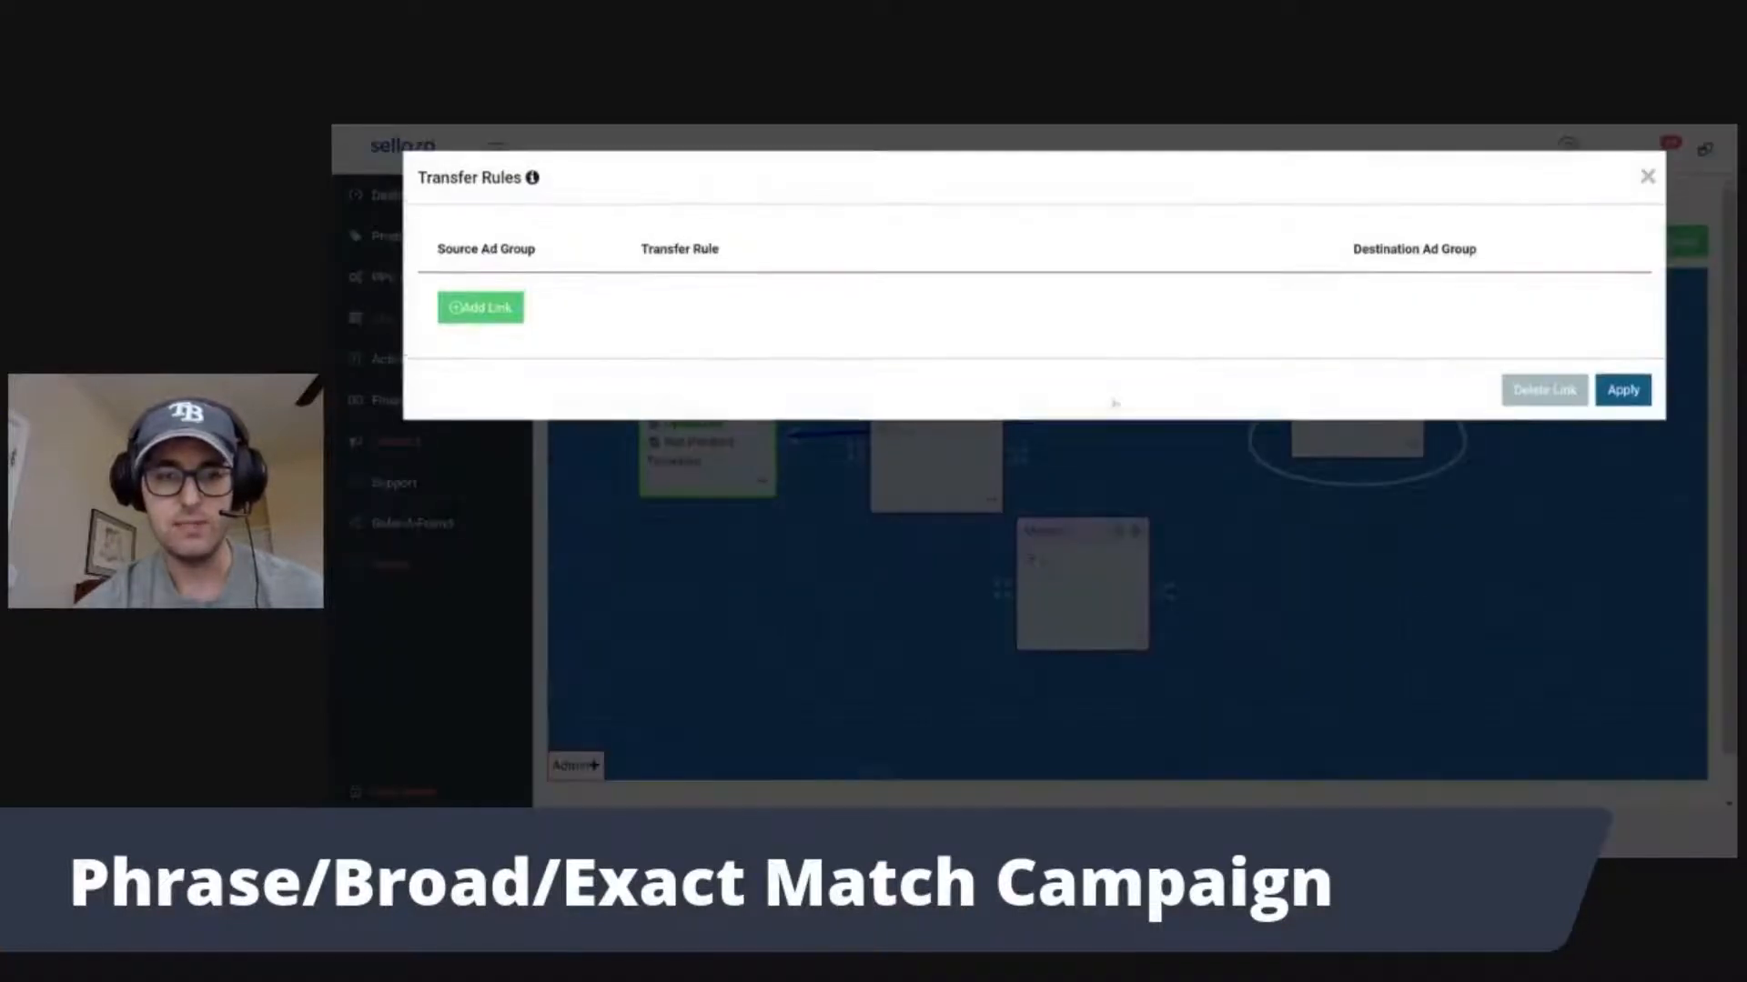
Step: Link the auto campaign through both manual campaigns into campaign 91706
left_click(1644, 176)
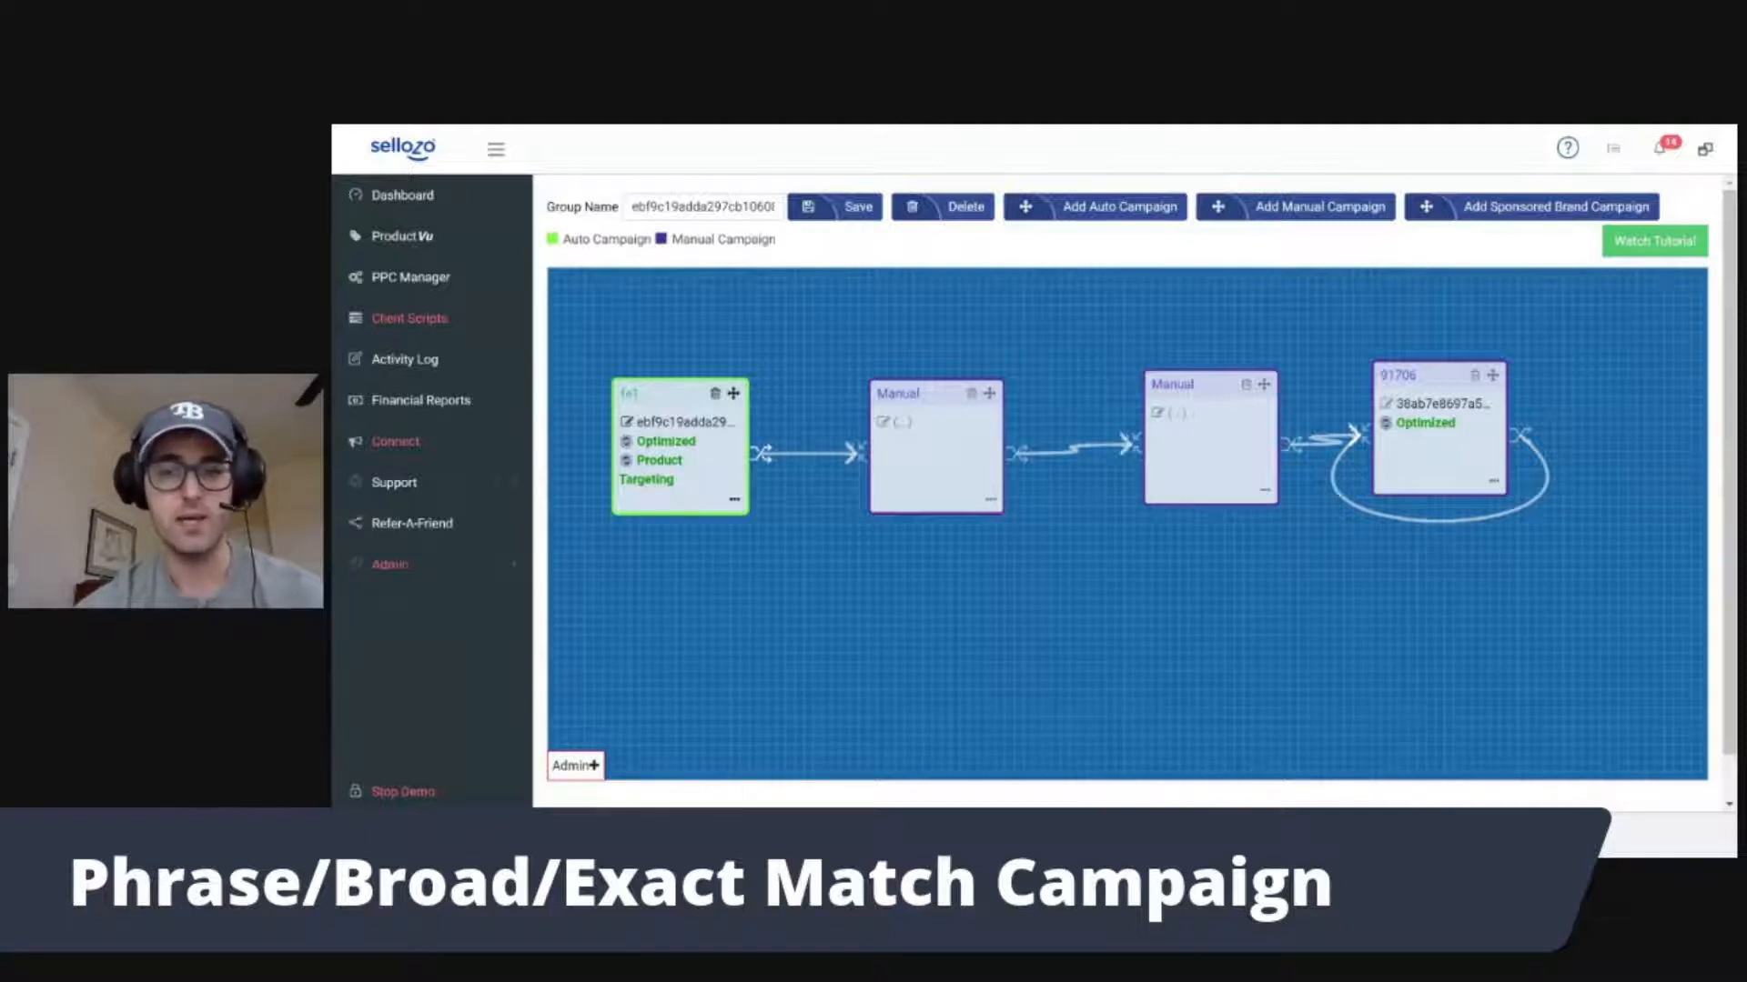
mouse_move(1017, 573)
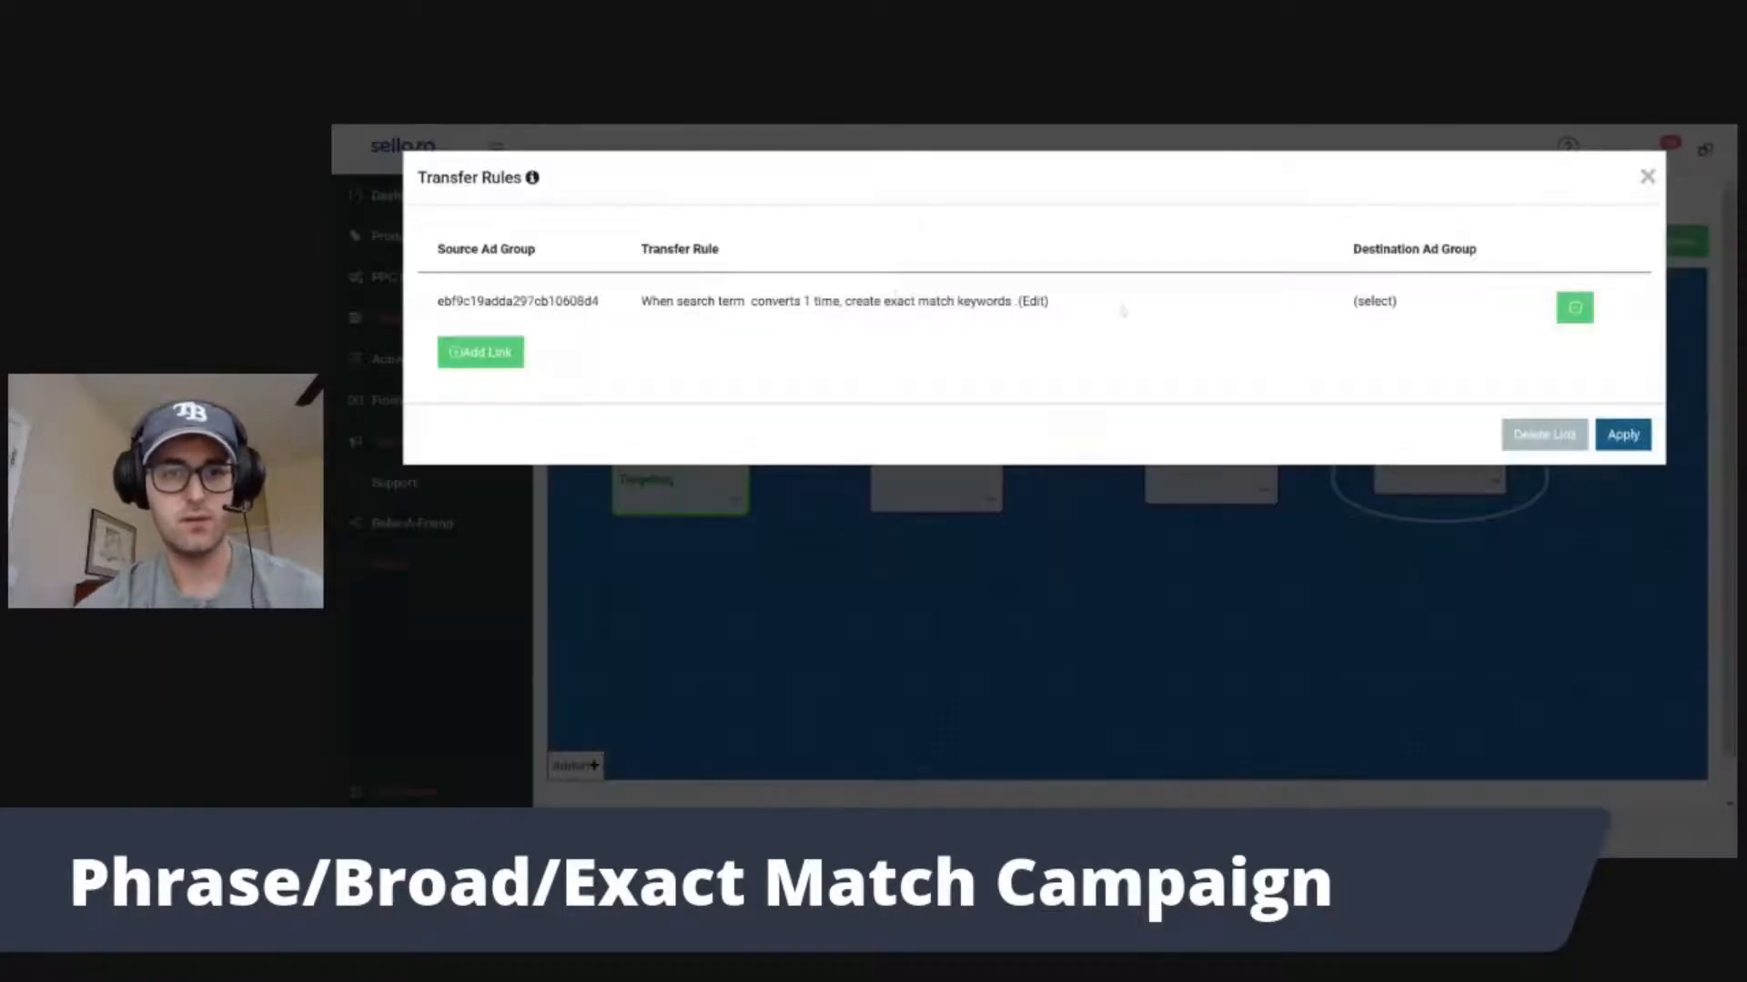
Step: Edit the transfer rule to create broad match keywords, leaving the destination ad group unselected
left_click(1033, 301)
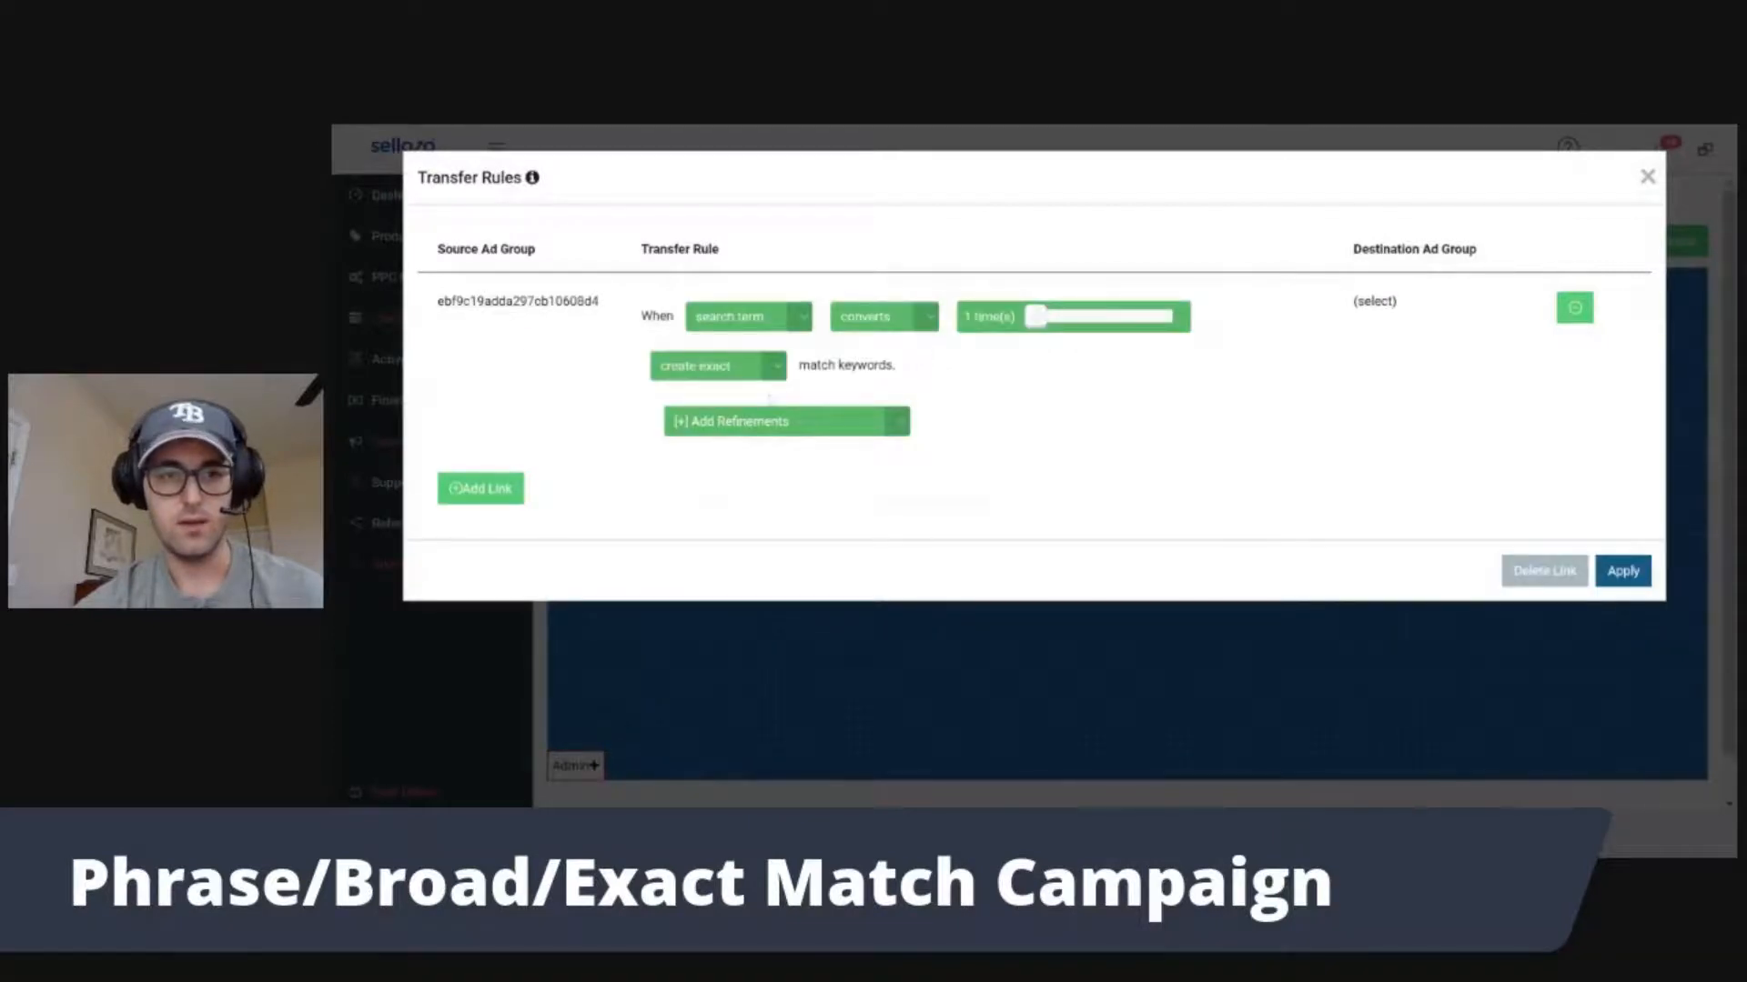
left_click(716, 366)
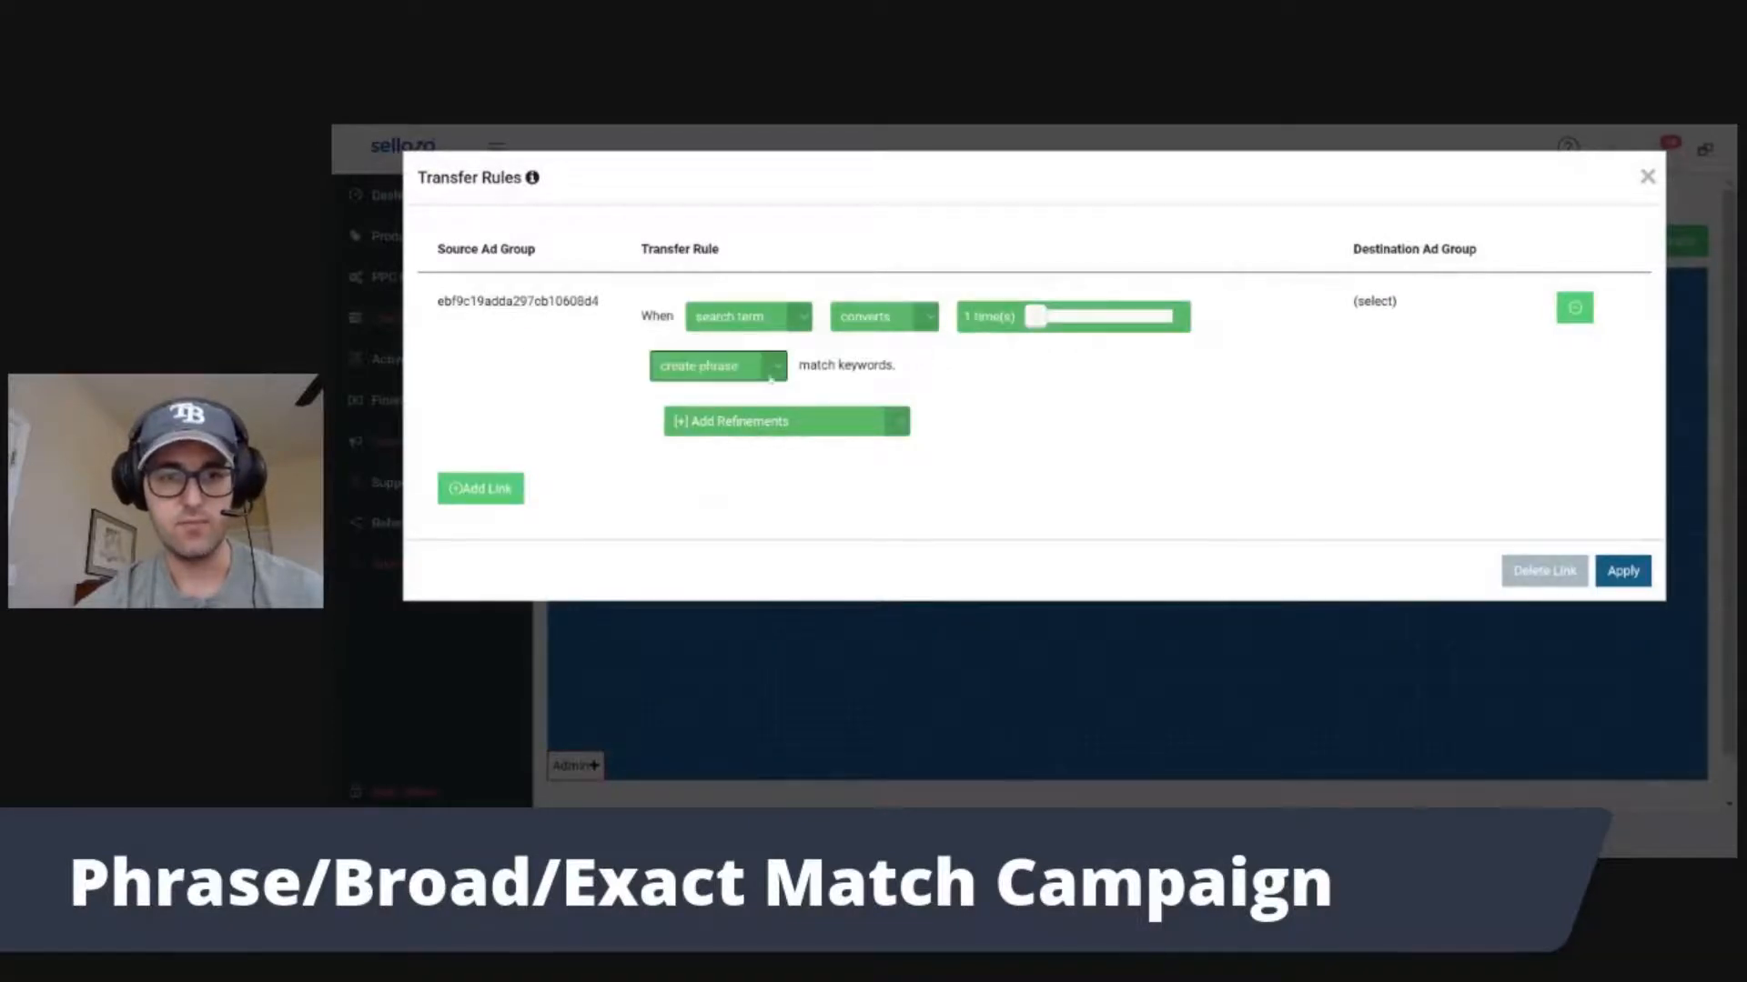
left_click(717, 366)
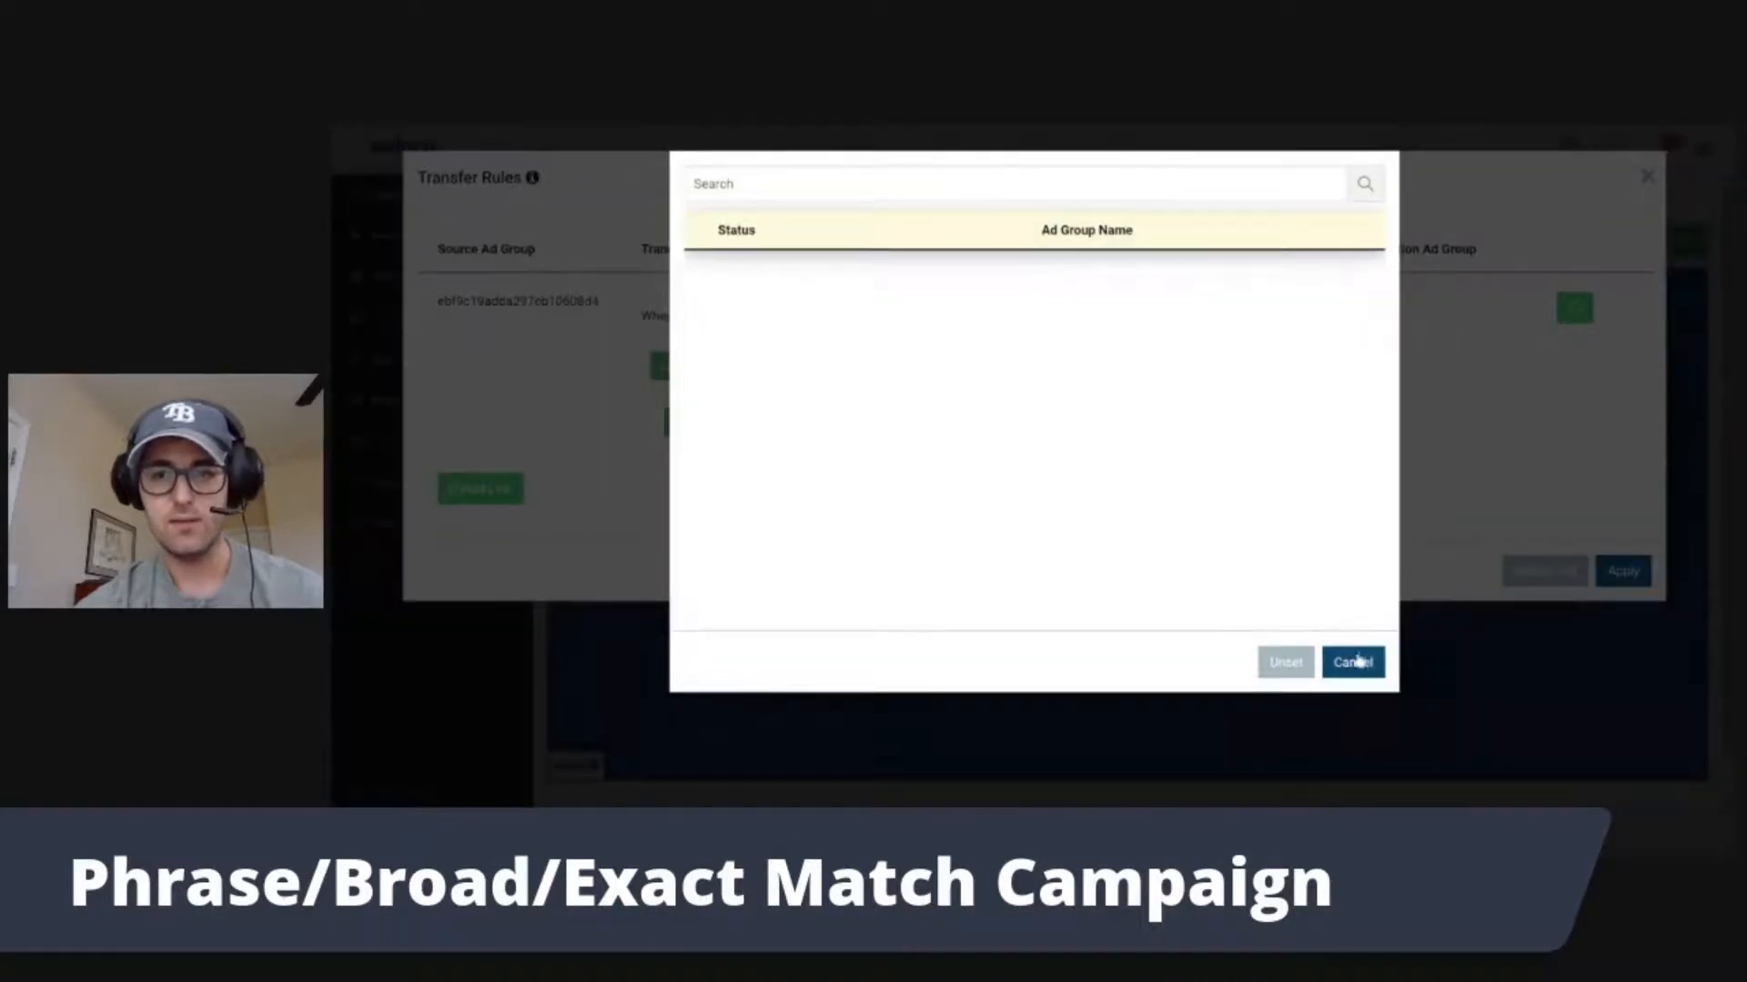
left_click(1353, 662)
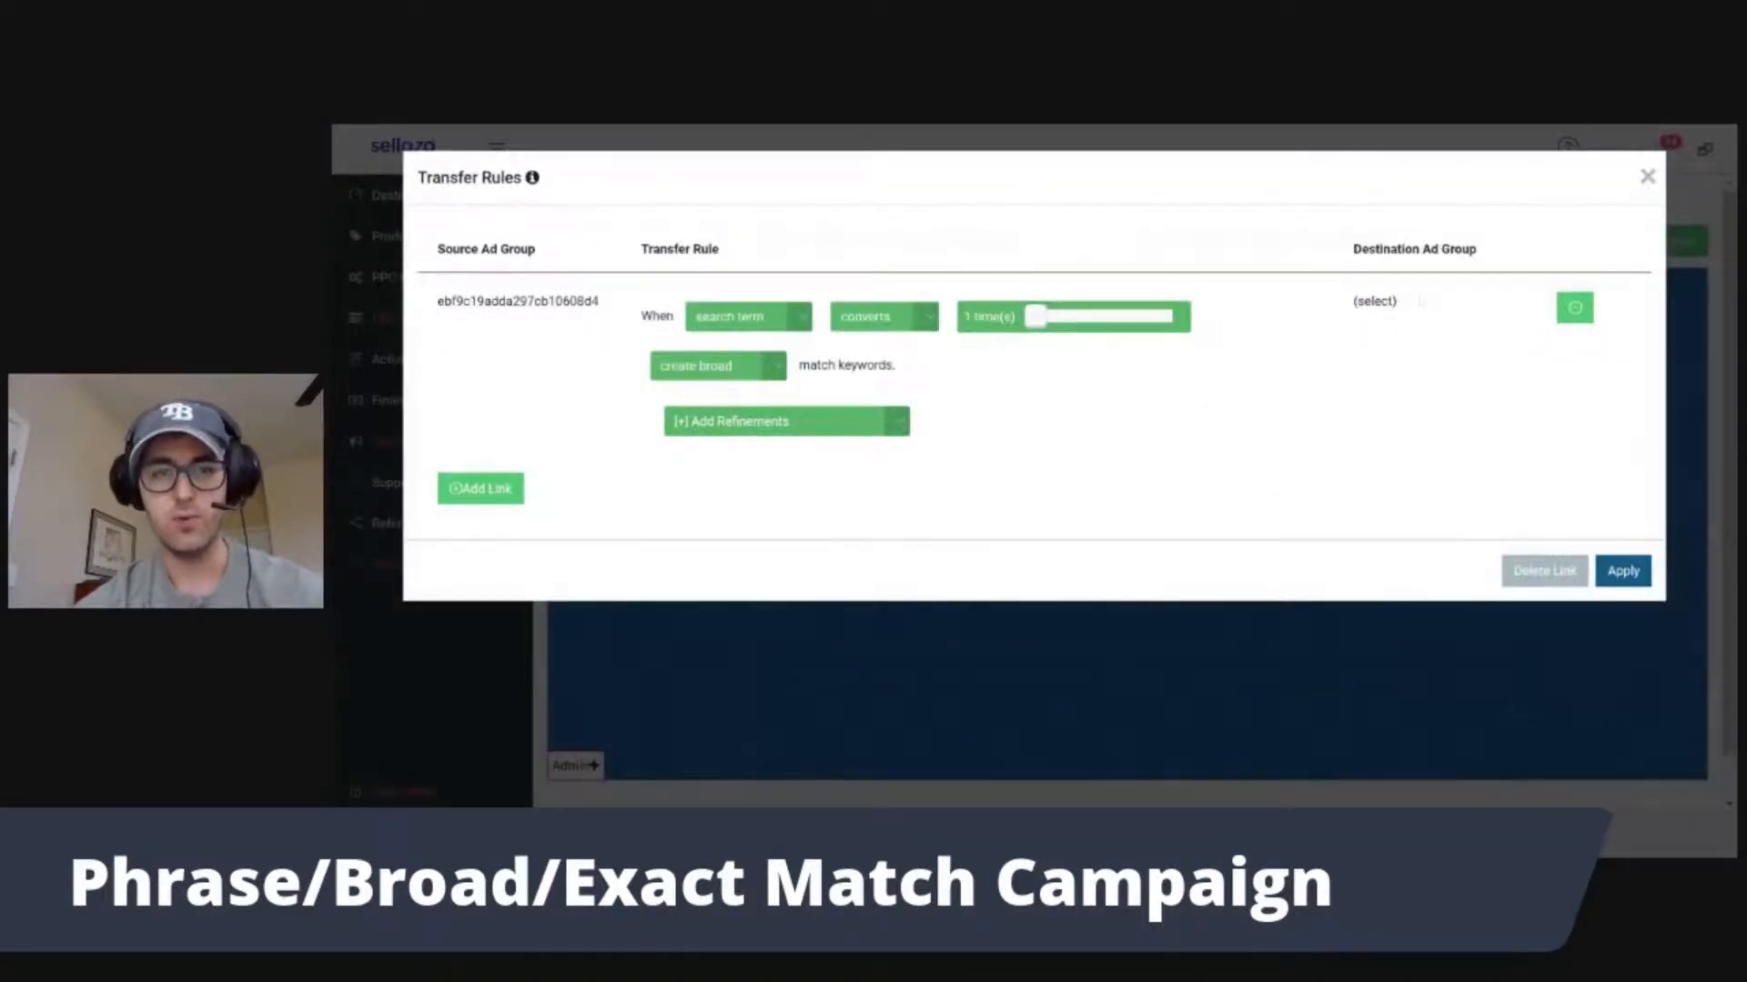